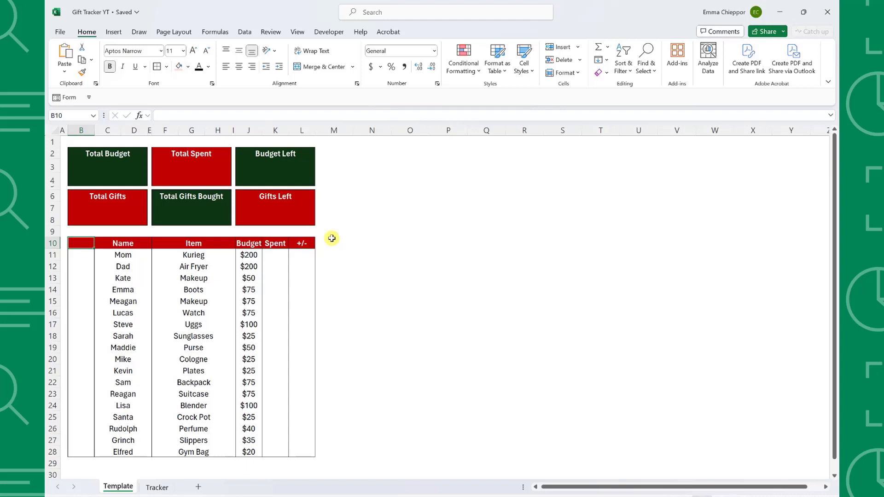
Step: Insert unchecked checkboxes into B11:B28 beside each recipient's gift row
{"action": "left_click", "coordinate": [81, 255]}
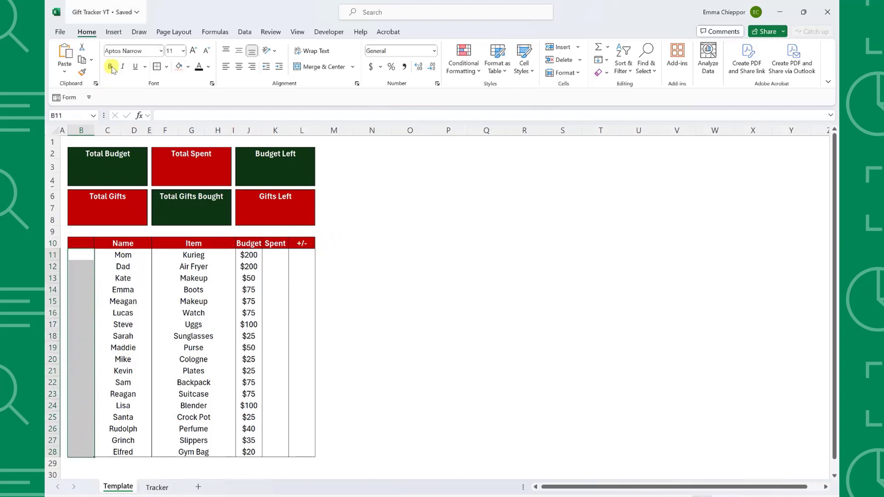
{"action": "left_click", "coordinate": [114, 32]}
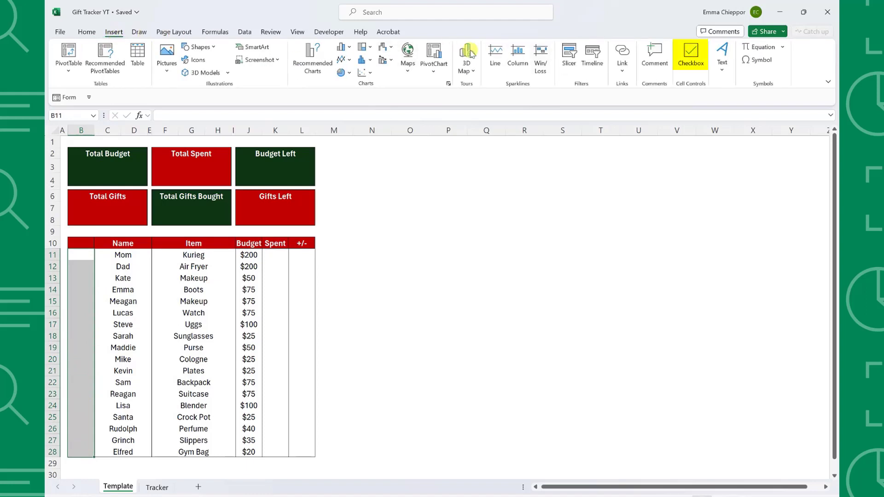
{"action": "left_click", "coordinate": [690, 55]}
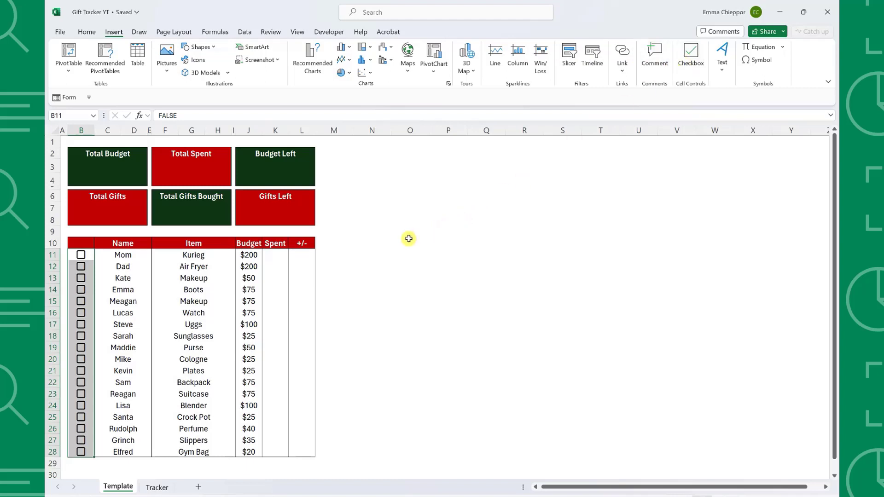
Step: Enter the spent amounts and tick the bought checkboxes for Emma and Maddie
{"action": "type", "text": "40"}
{"action": "left_click", "coordinate": [276, 347]}
{"action": "type", "text": "$50"}
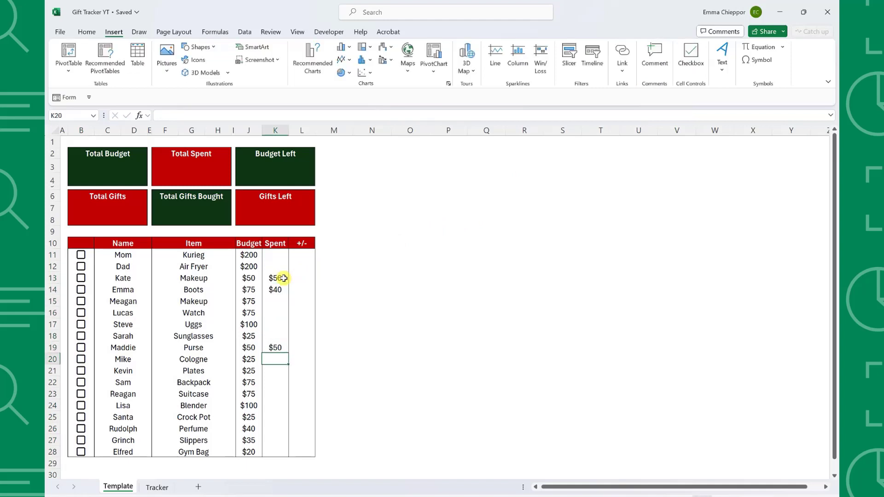
{"action": "left_click", "coordinate": [81, 289]}
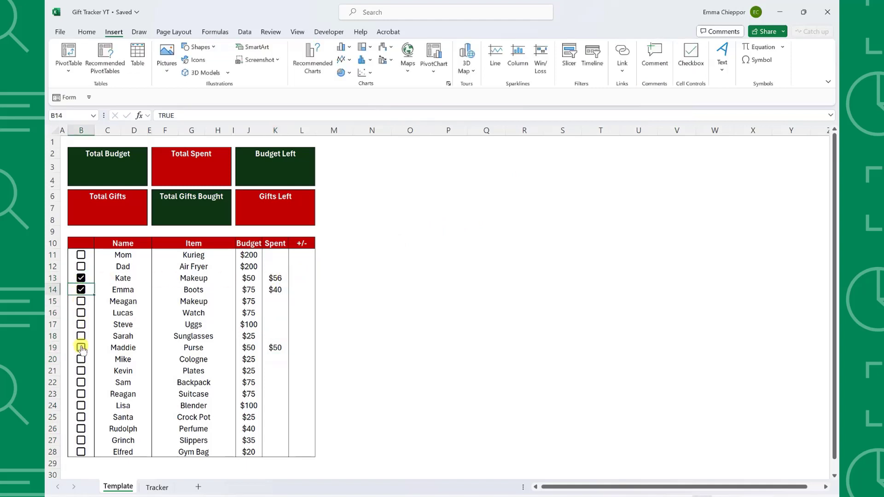
{"action": "left_click", "coordinate": [80, 348]}
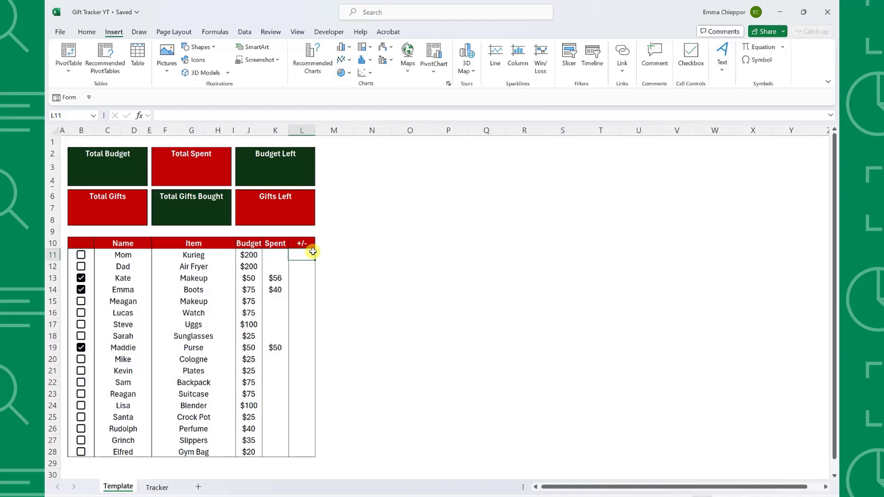
Step: Enter =J11-K11 in L11 and fill it down through L28
{"action": "type", "text": "="}
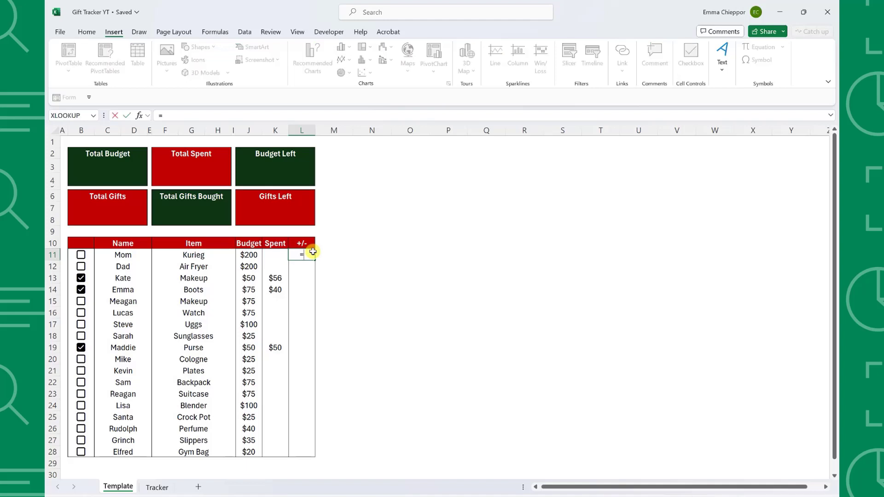
{"action": "left_click", "coordinate": [248, 254]}
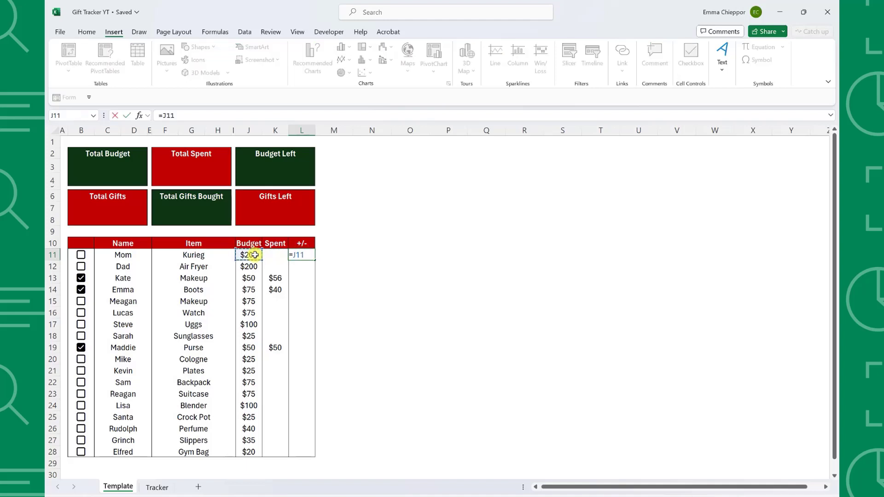
{"action": "type", "text": "-"}
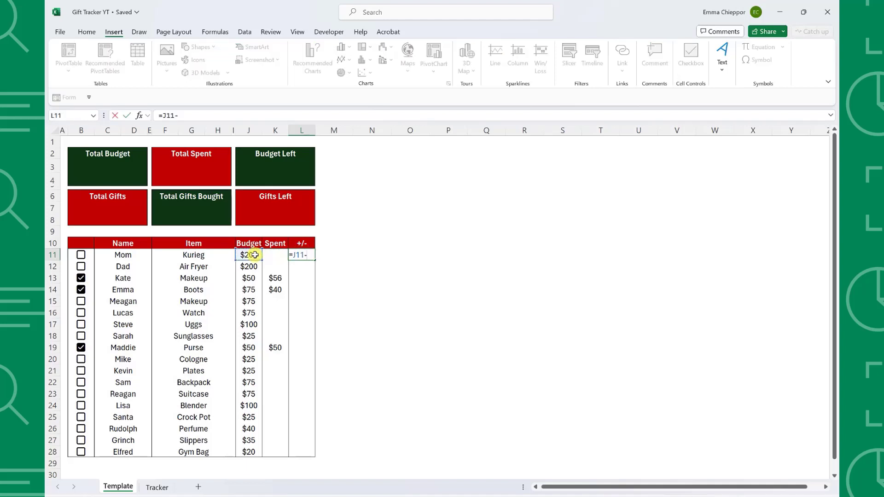
{"action": "left_click", "coordinate": [275, 254]}
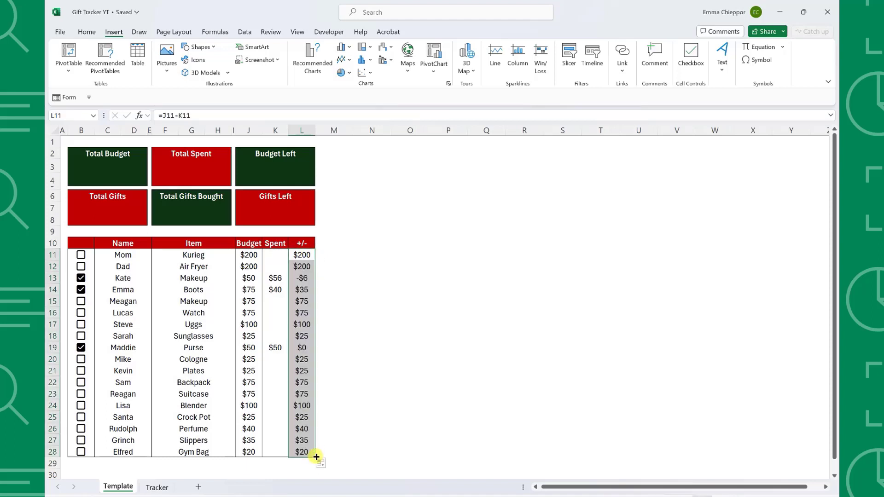
{"action": "left_click", "coordinate": [302, 243]}
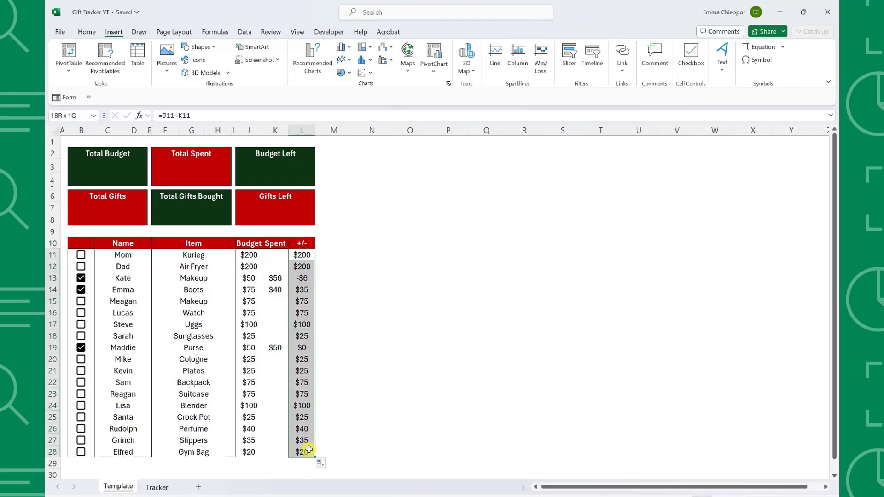
{"action": "left_click", "coordinate": [86, 32]}
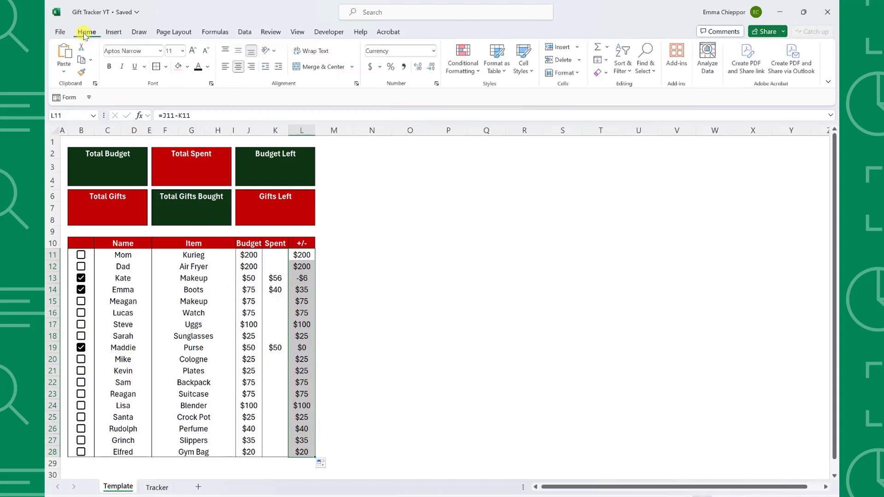
Step: Apply a 3-color scale rule to the +/- column: red, white at 0, green
{"action": "left_click", "coordinate": [462, 58]}
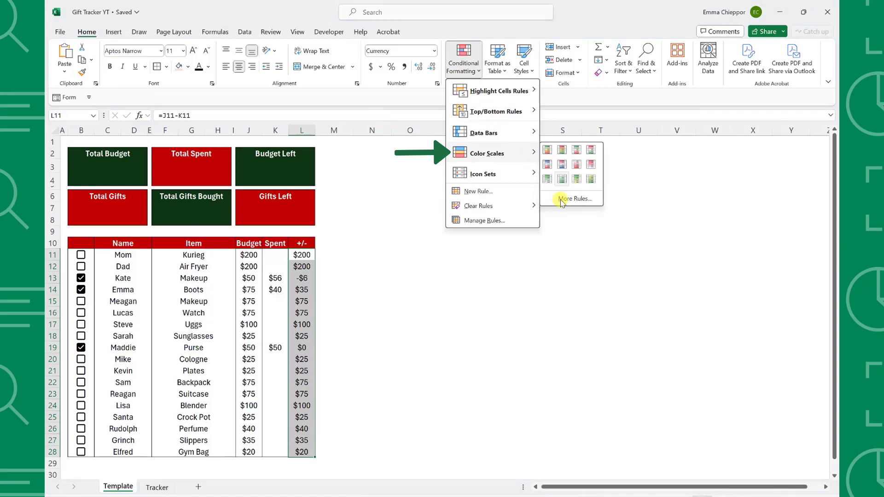
{"action": "left_click", "coordinate": [575, 199]}
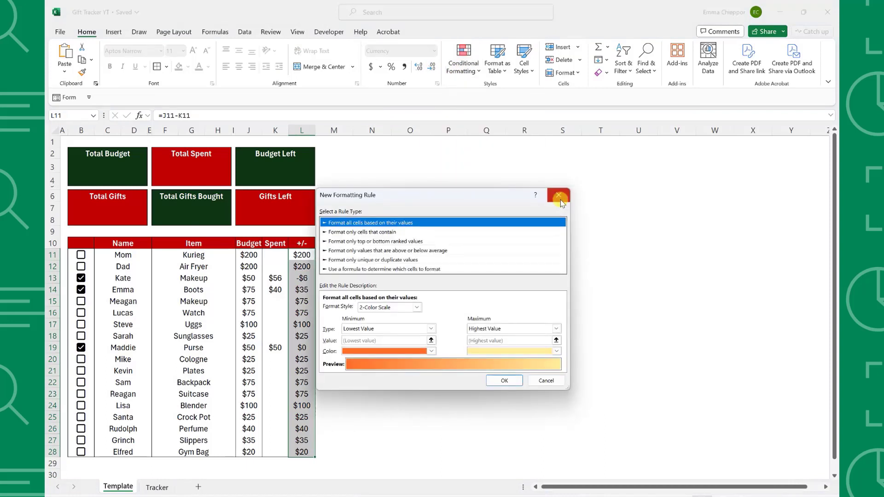
{"action": "left_click", "coordinate": [431, 307]}
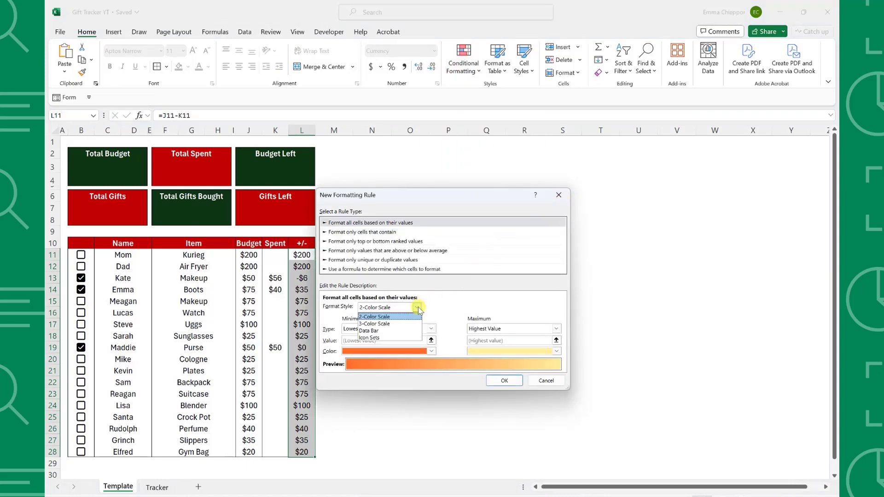
{"action": "left_click", "coordinate": [374, 324]}
{"action": "type", "text": "0"}
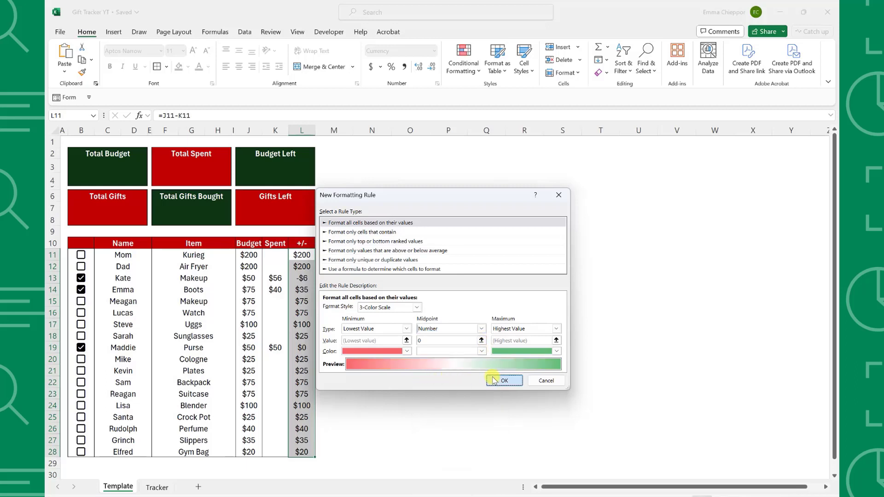
{"action": "left_click", "coordinate": [501, 381]}
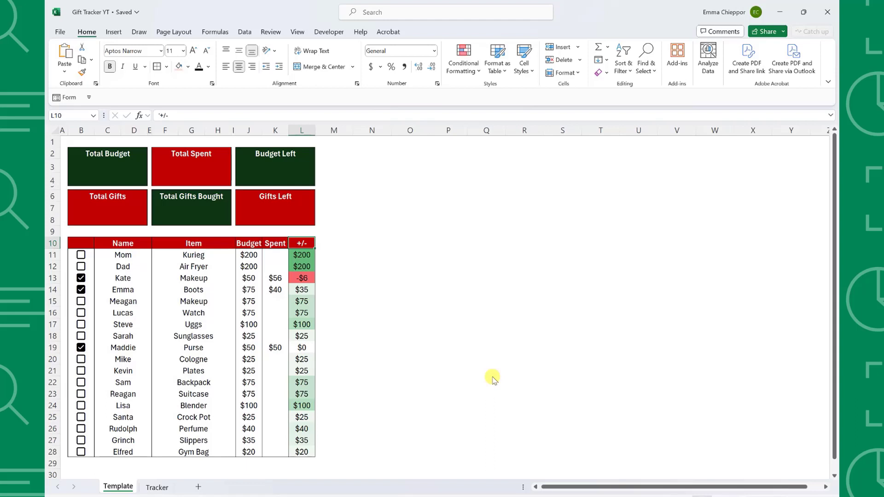
{"action": "mouse_move", "coordinate": [379, 312]}
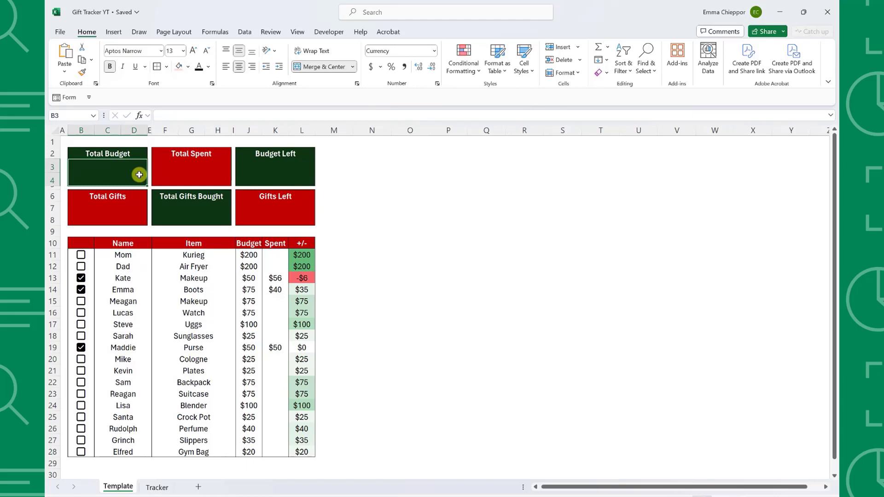
Step: Enter =SUM over the Budget column J11:J28 in B3
{"action": "type", "text": "=SUM("}
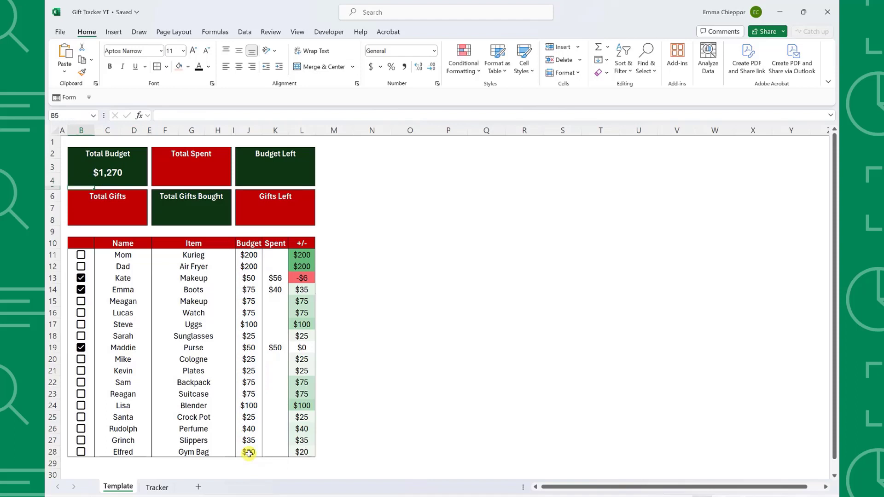
{"action": "mouse_move", "coordinate": [233, 419]}
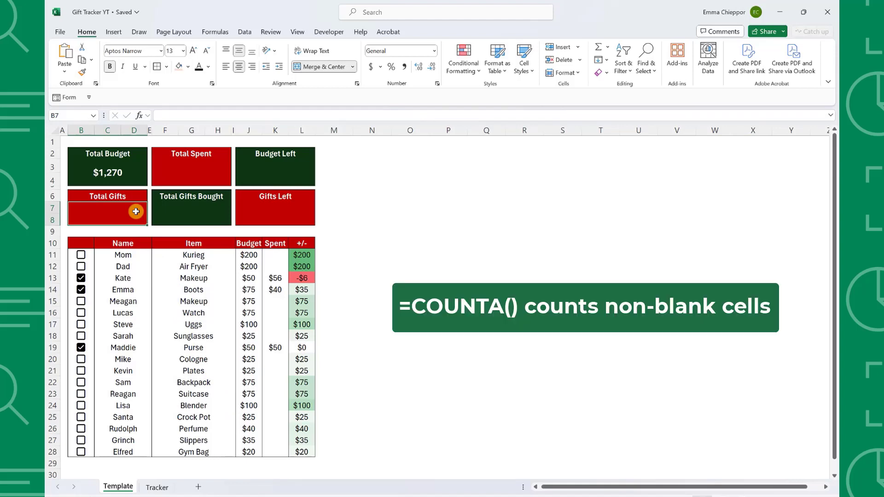
Step: Enter a COUNTA formula over the recipient list in B7
{"action": "type", "text": "=count"}
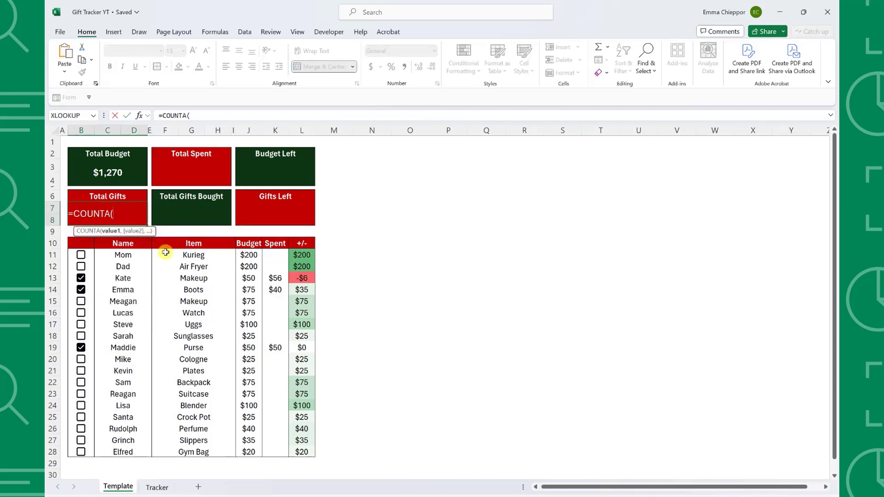
{"action": "key", "text": "Enter"}
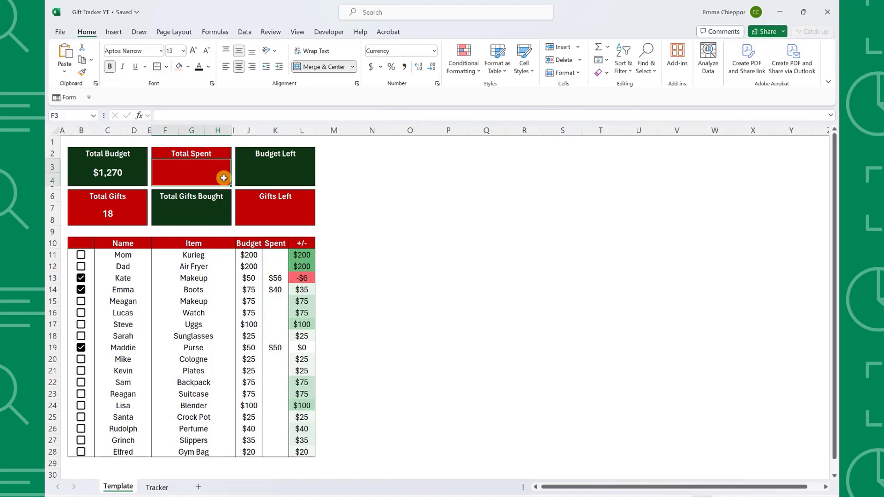
Step: Enter =SUM over the Spent column K11:K28 in F3
{"action": "type", "text": "=SUM("}
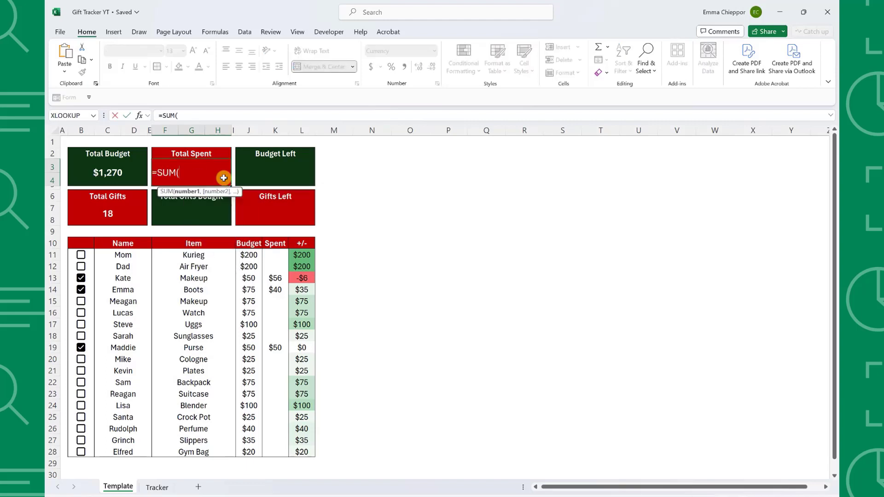
{"action": "left_click_drag", "start_coordinate": [276, 254], "coordinate": [275, 452]}
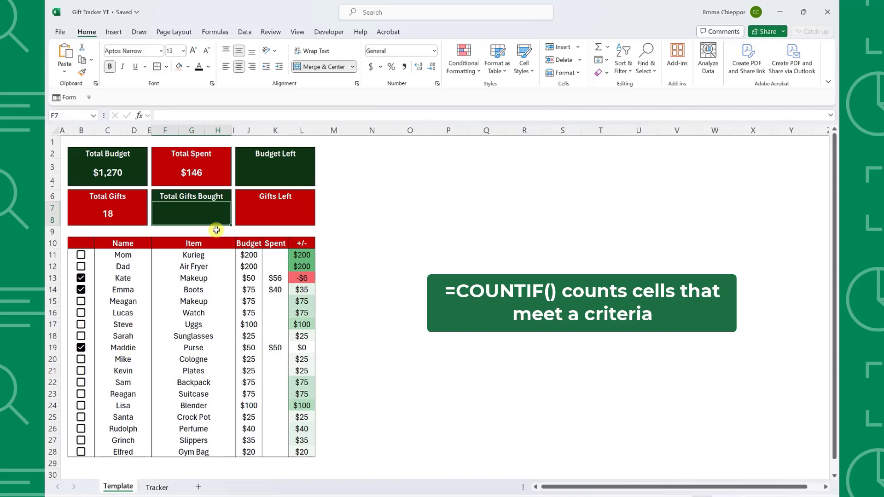
Step: Type =COUNTIF over checkbox range B11:B28 with a TRUE criterion begun in F7
{"action": "type", "text": "=counti"}
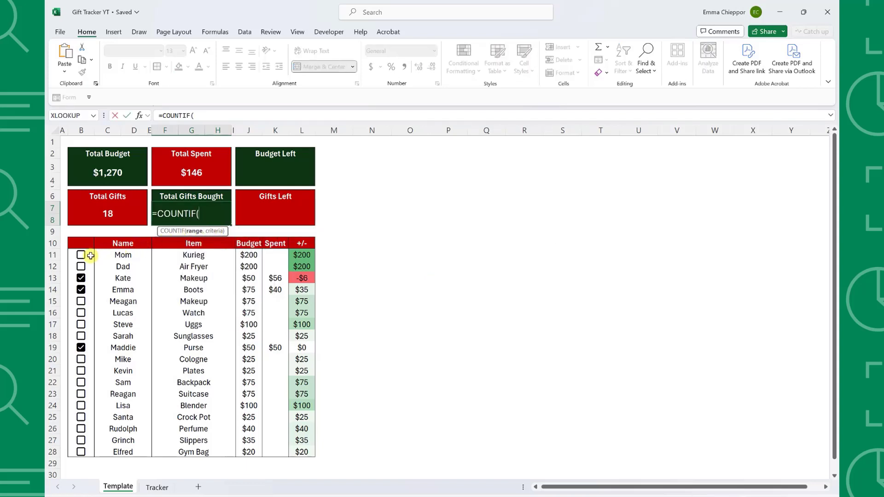
{"action": "left_click_drag", "start_coordinate": [80, 254], "coordinate": [81, 452]}
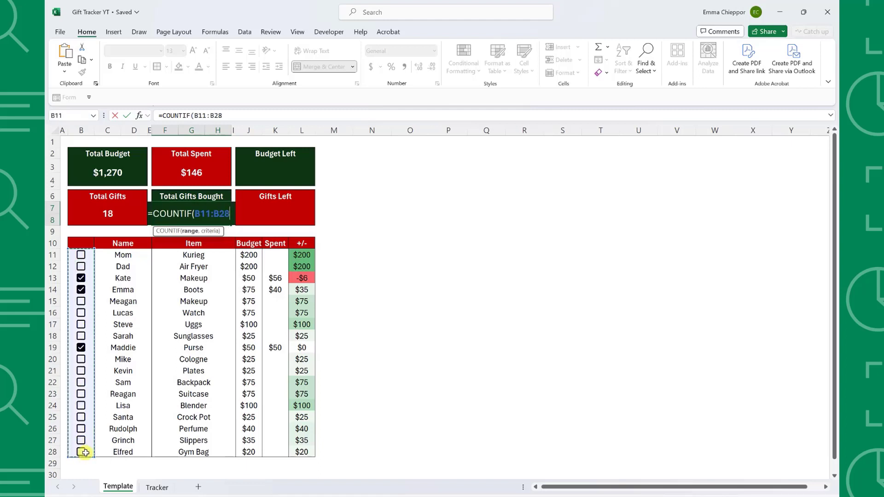
{"action": "type", "text": ",TR"}
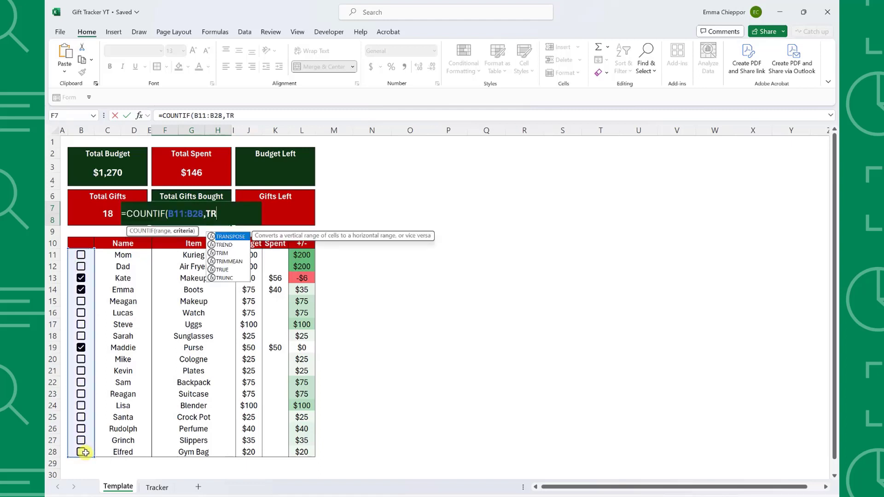